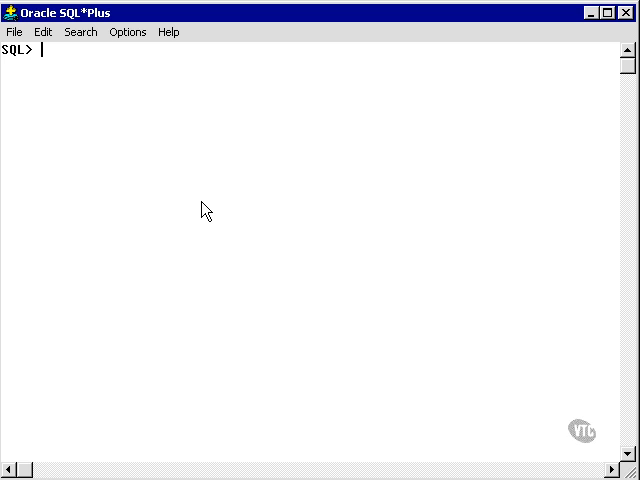
Run SELECT INITCAP(name) FROM category, returning 34 capitalised rows such as Children'S Music And Theatre.
type("S")
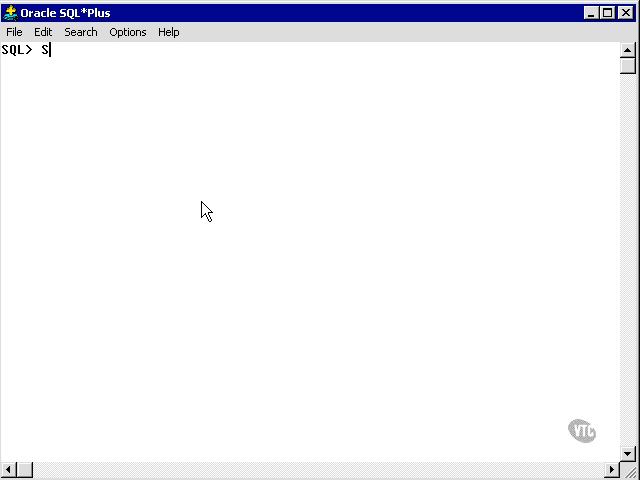
type("ELECT")
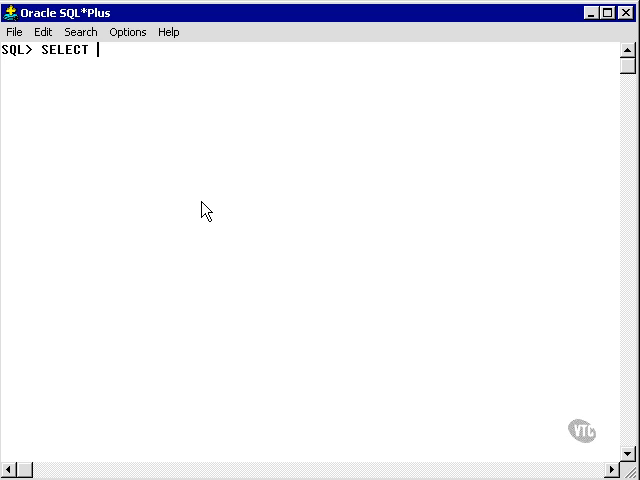
type("INIT")
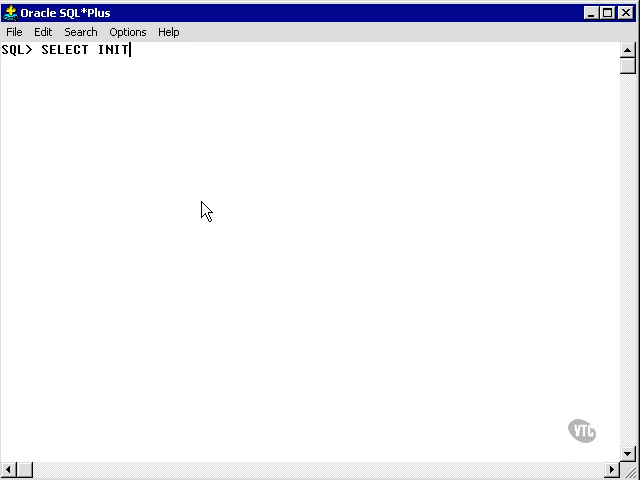
type("CAP")
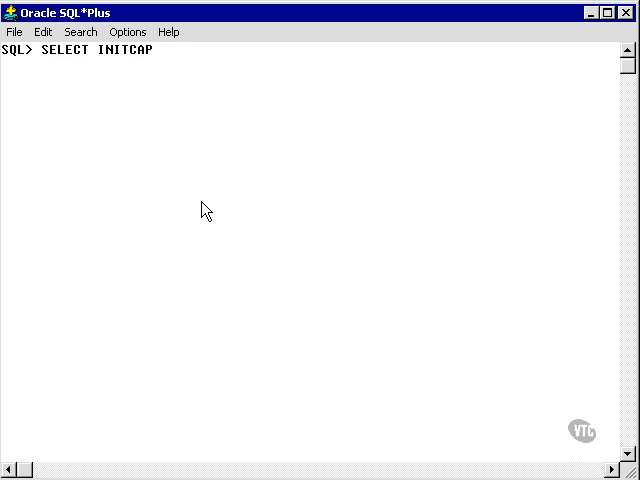
type("(name)")
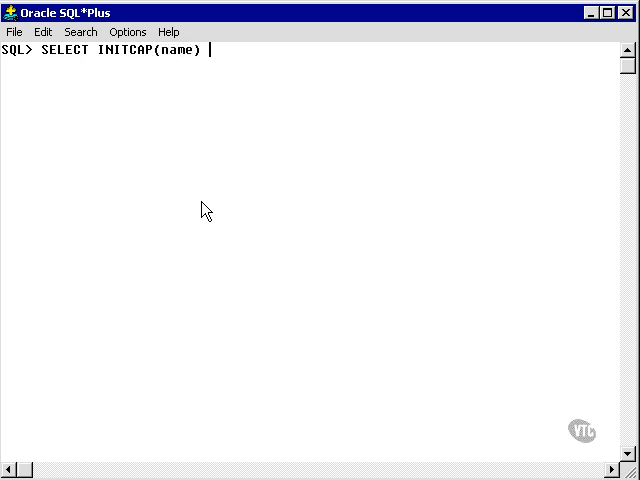
type("FROM categor")
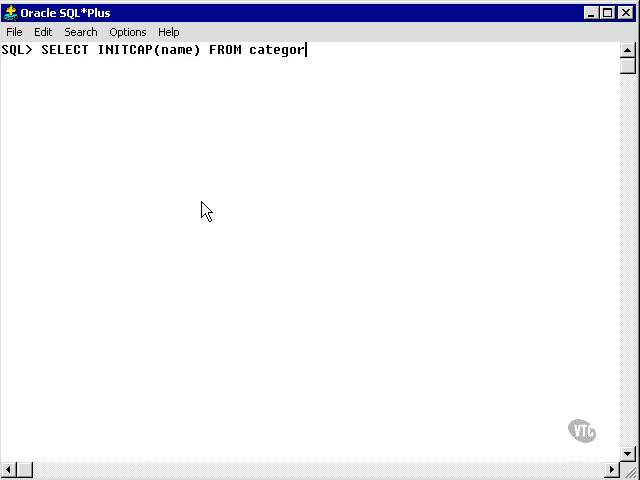
key("Return")
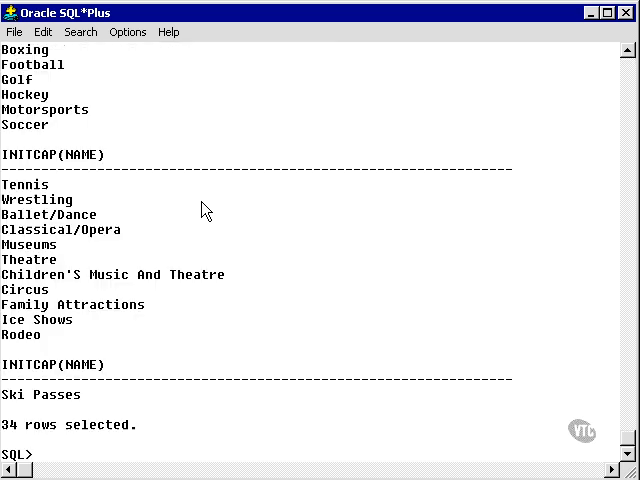
double_click(100, 274)
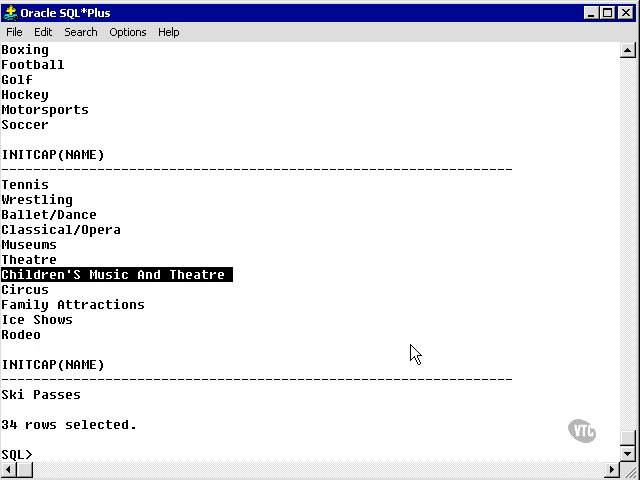
type("select")
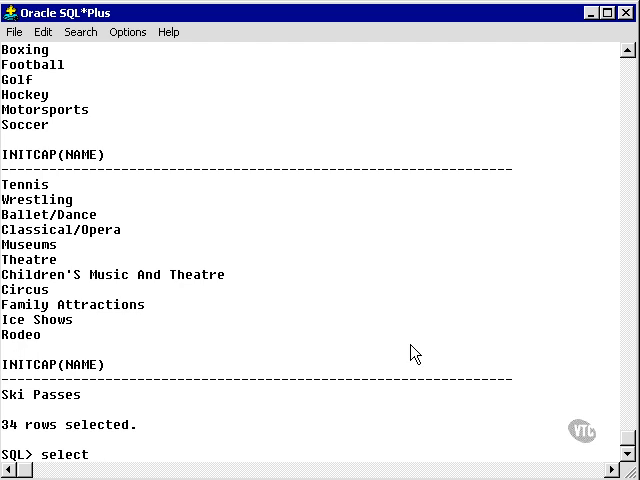
Run SELECT name FROM category to show the 34 names in their original casing.
type("SELEC")
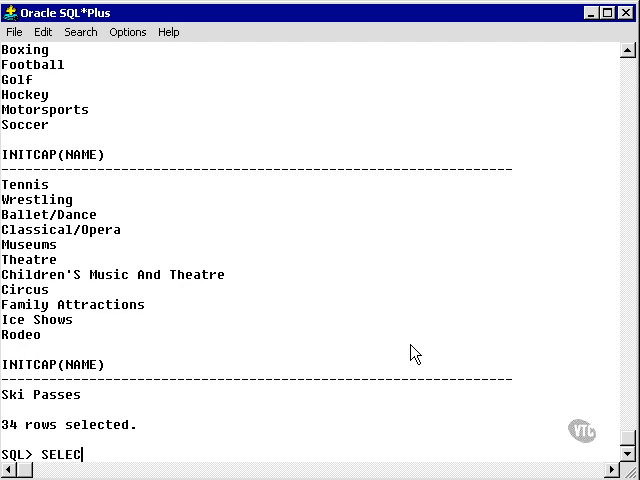
type("T name FROM cateo")
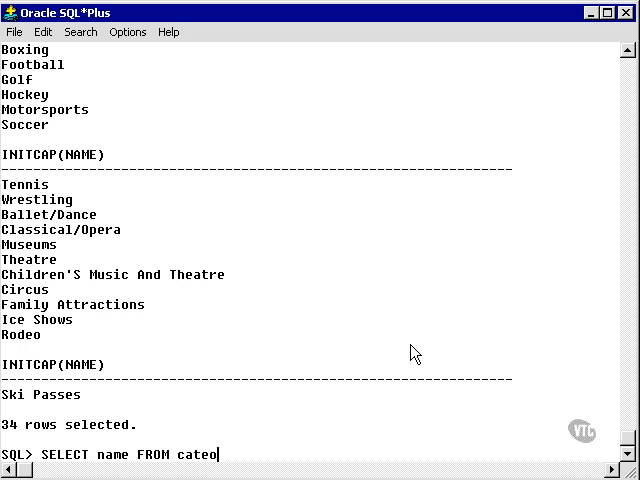
key("BackSpace")
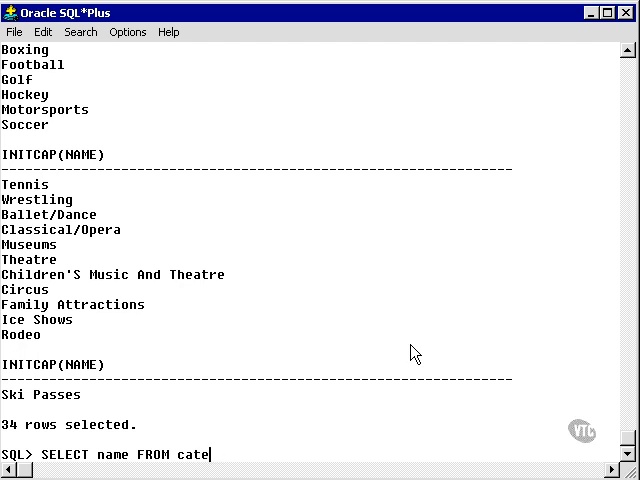
key("Return")
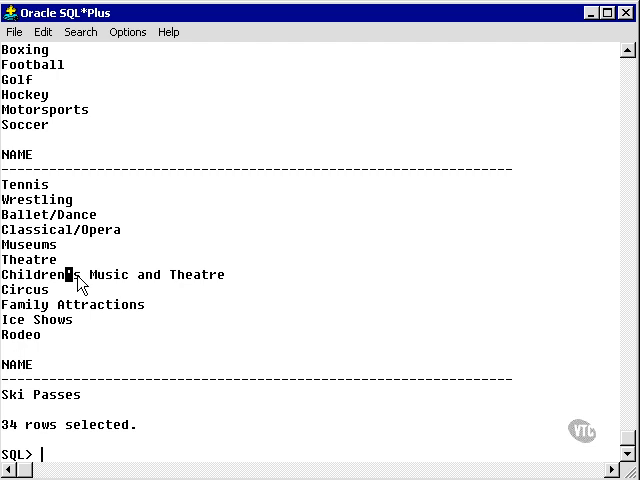
mouse_move(198, 336)
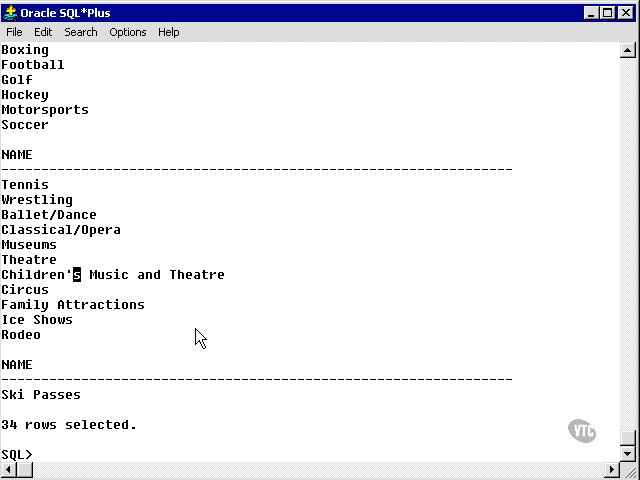
mouse_move(78, 280)
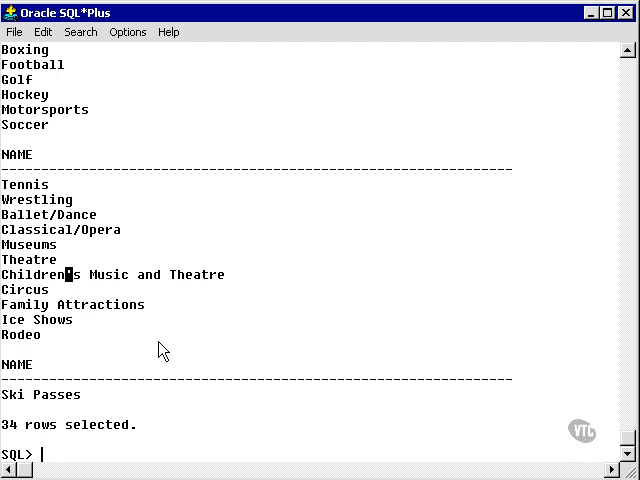
mouse_move(88, 278)
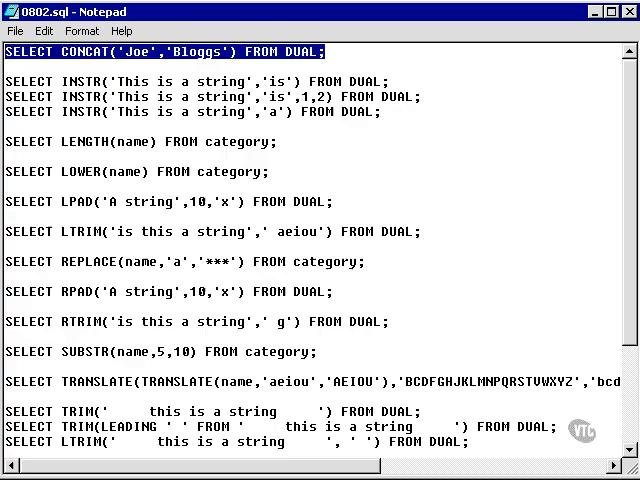
Scroll through the remaining string-function queries in 0002.sql.
scroll("down", 3)
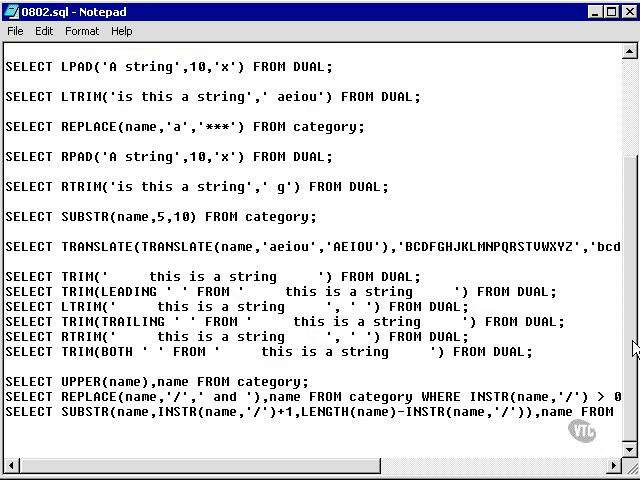
scroll("up", 3)
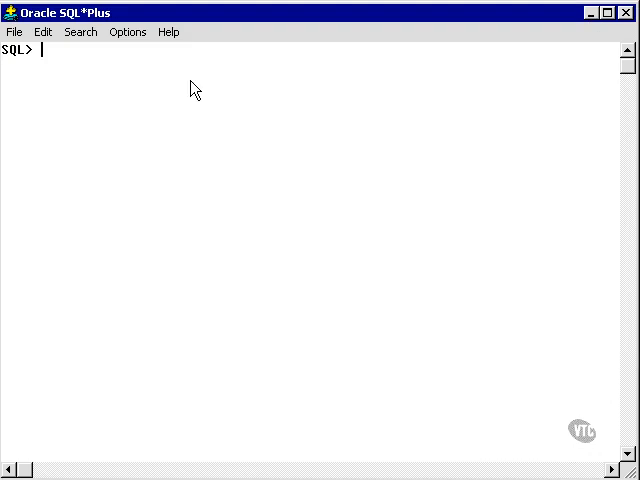
Run SELECT CONCAT('Joe','Bloggs') FROM DUAL, returning JoeBloggs.
type("SELECT CONCAT('Joe','Bloggs') FROM DUAL;")
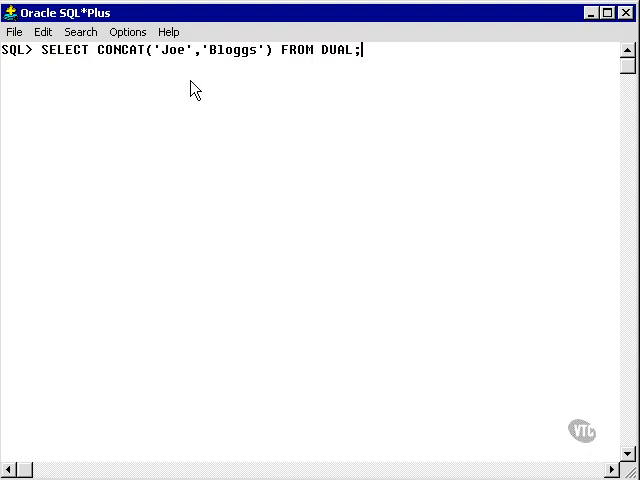
mouse_move(244, 52)
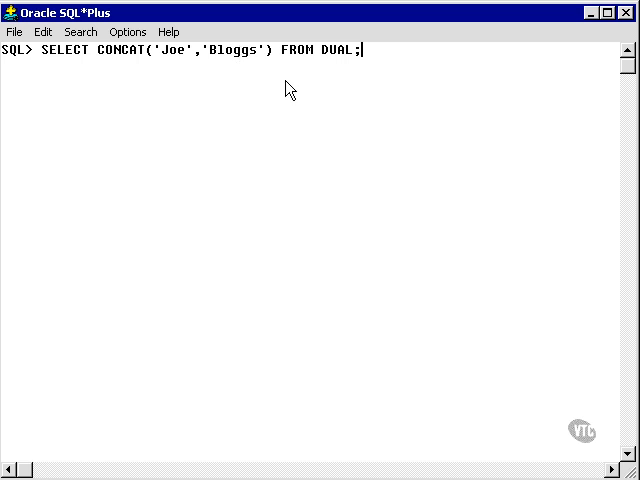
key("Return")
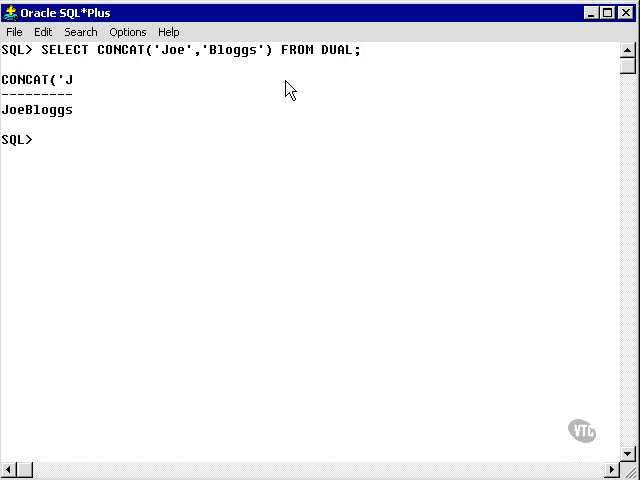
mouse_move(86, 122)
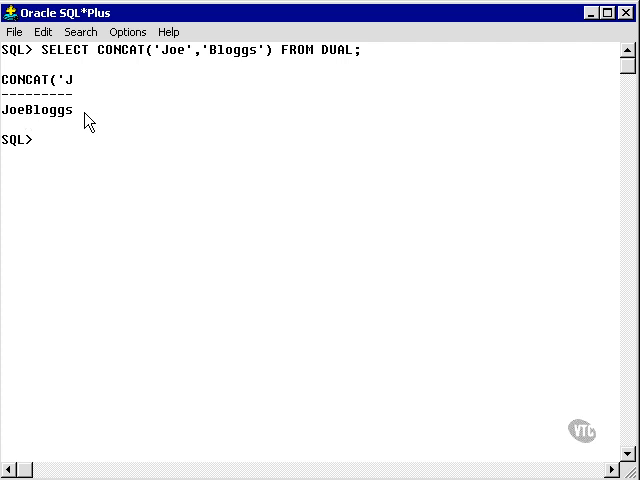
mouse_move(268, 124)
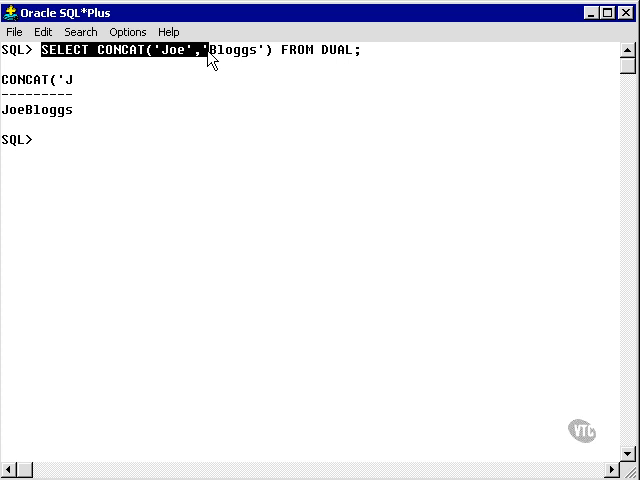
Run the CONCAT query again with ' Bloggs', returning Joe Bloggs with a space.
type("SELECT CONCAT('Joe','")
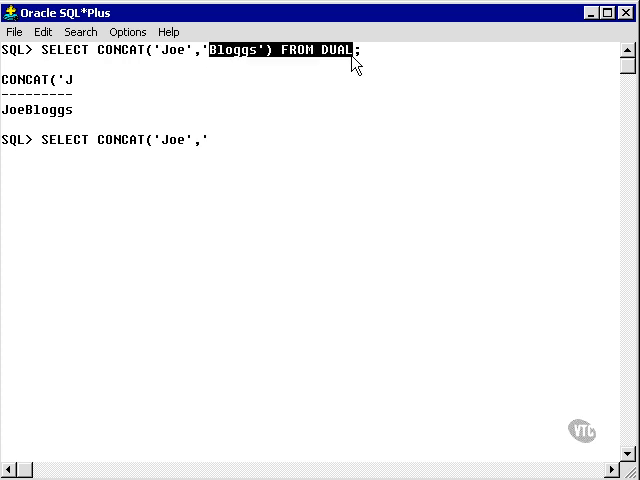
key("Return")
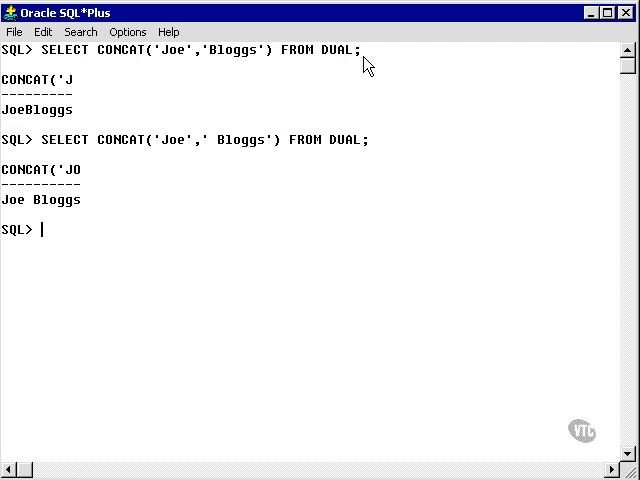
Run select concat(to_char(category_id),name) from category, returning 34 rows like 34Ski Passes.
type("select concat")
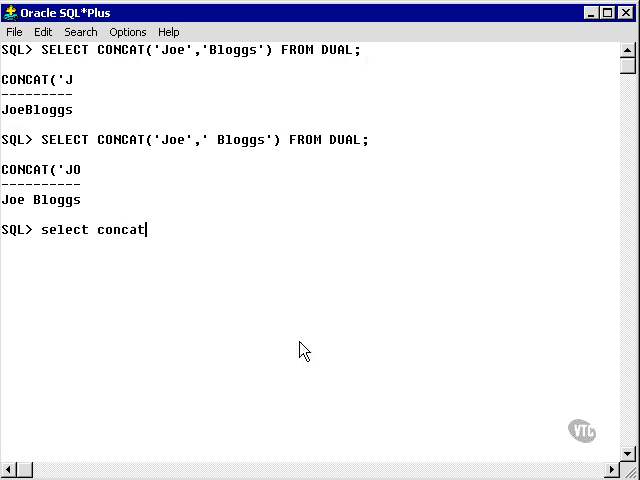
type("(to")
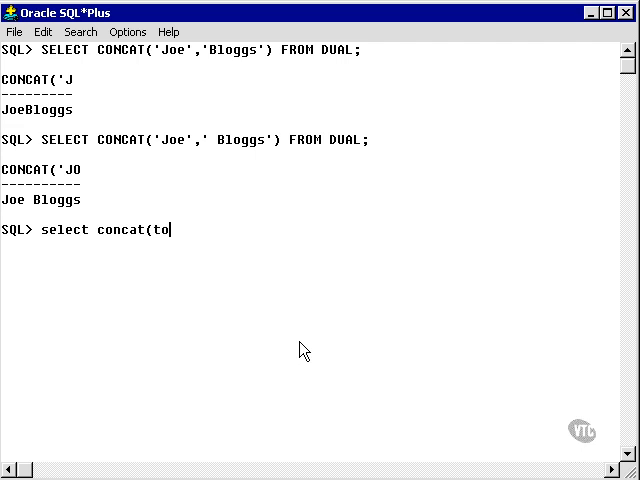
type("_char(cate")
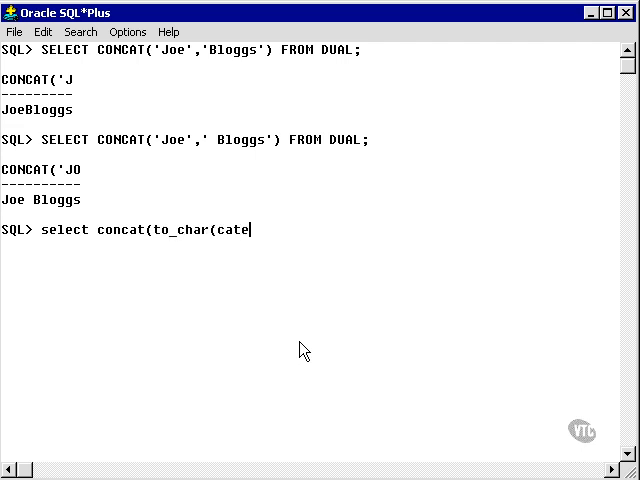
type("gory_id)")
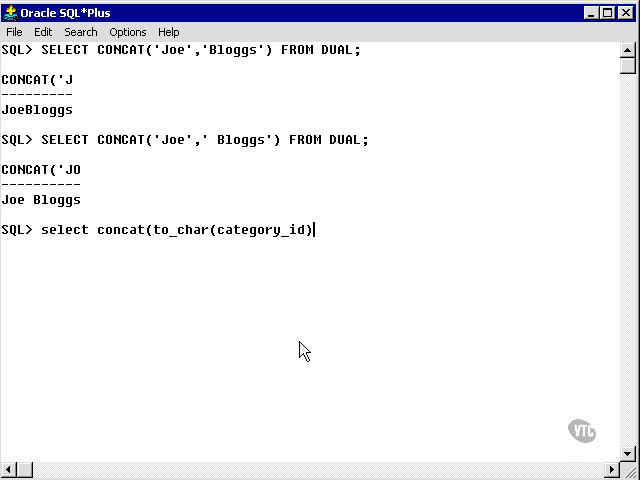
type(",n")
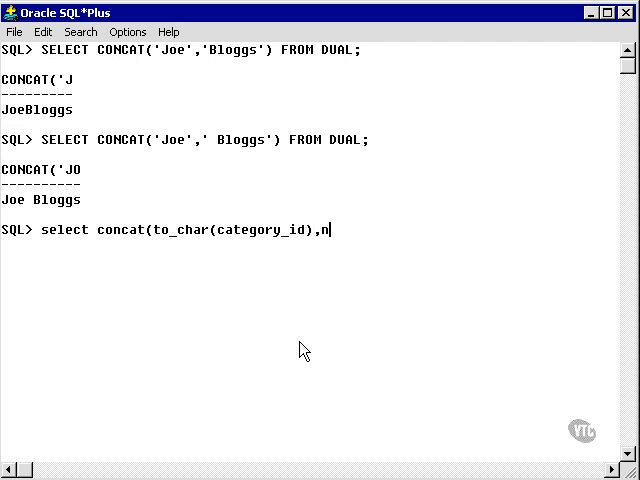
type("ame) from")
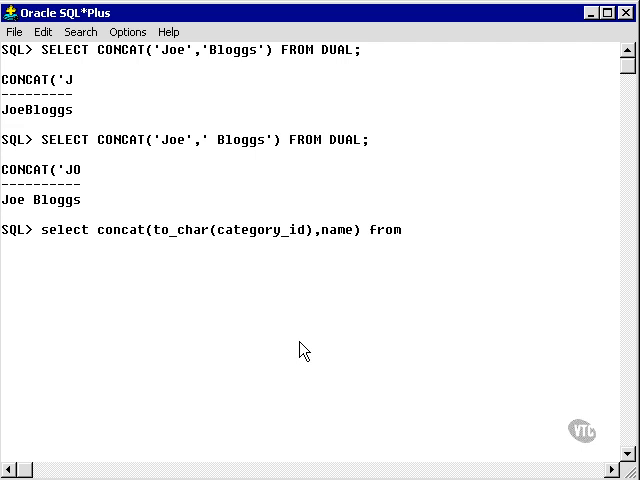
type("categor")
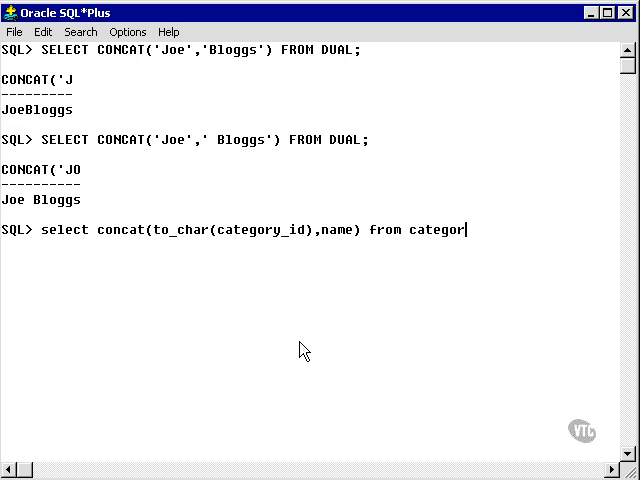
key("Return")
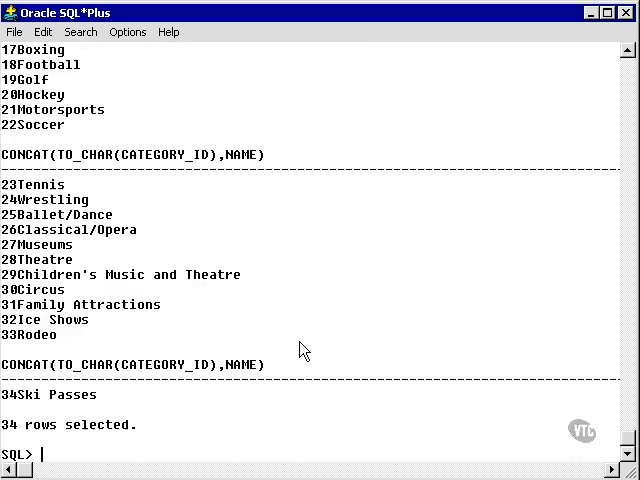
mouse_move(624, 96)
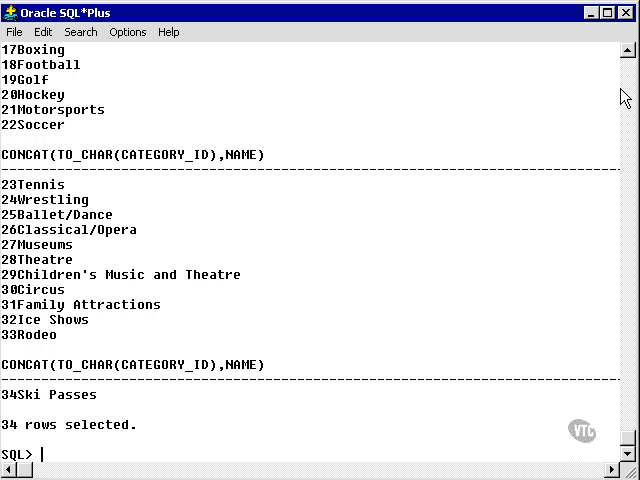
mouse_move(488, 184)
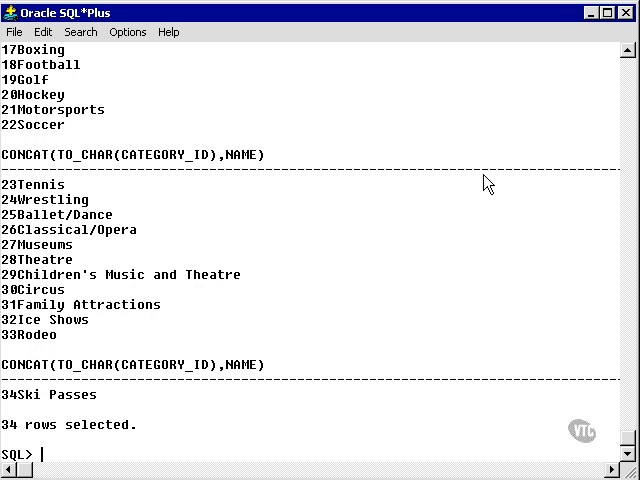
mouse_move(632, 110)
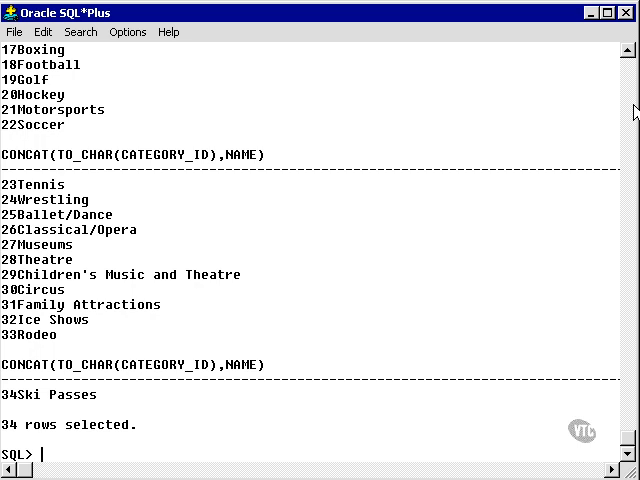
Start the query with concat(to_char(category_id), ',' for the inner comma join.
type("select")
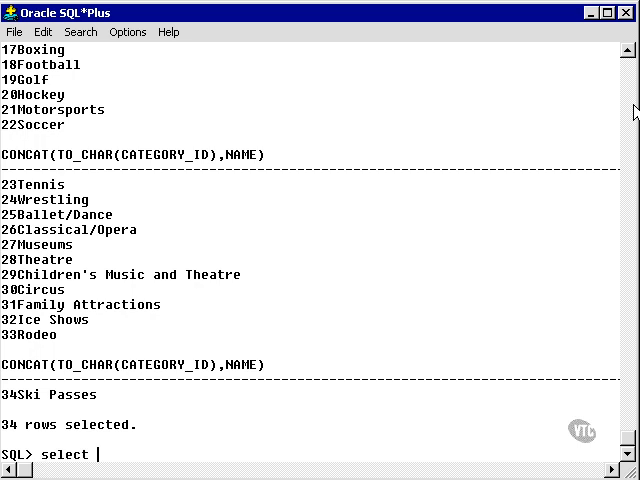
type("concat")
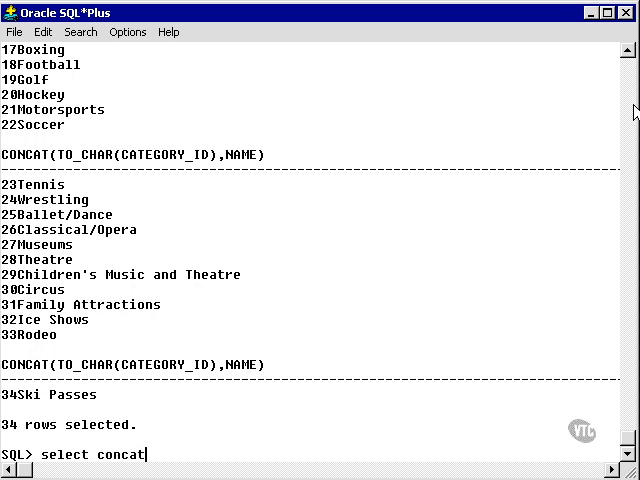
type("(to")
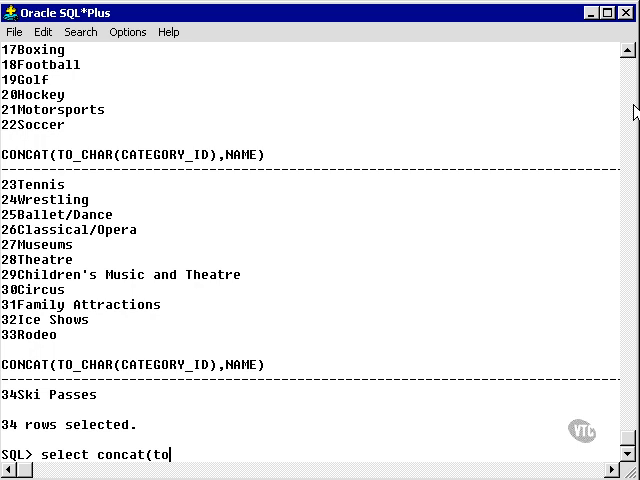
type("_char")
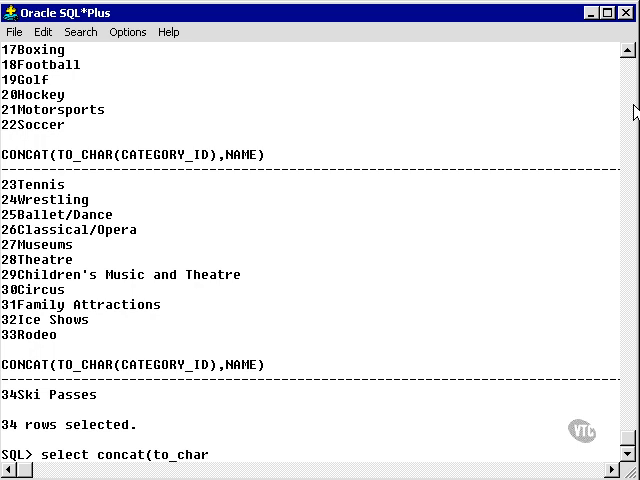
type("(")
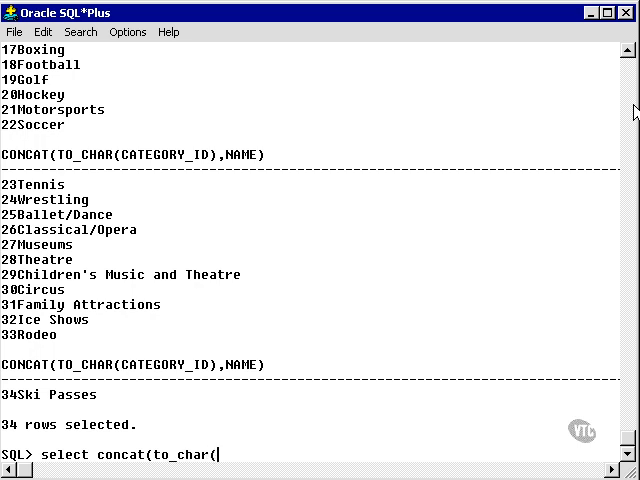
type("category")
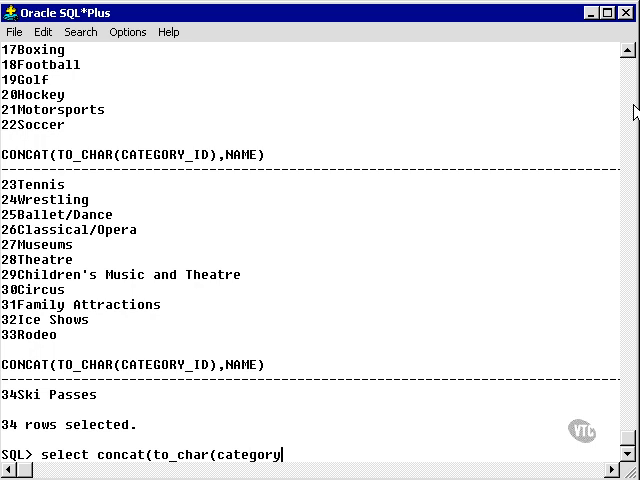
type("_id)")
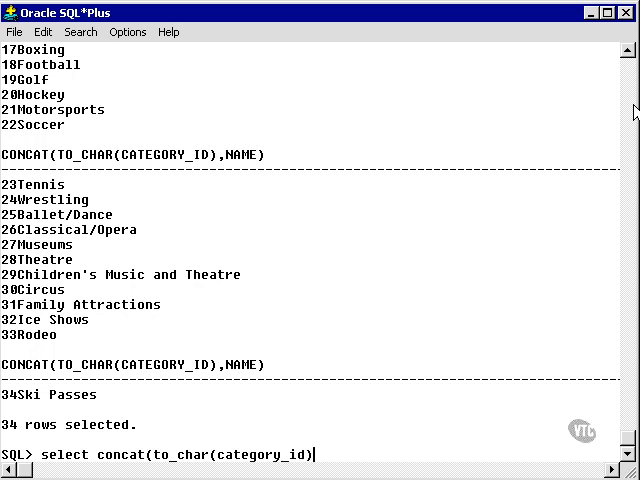
type(",")
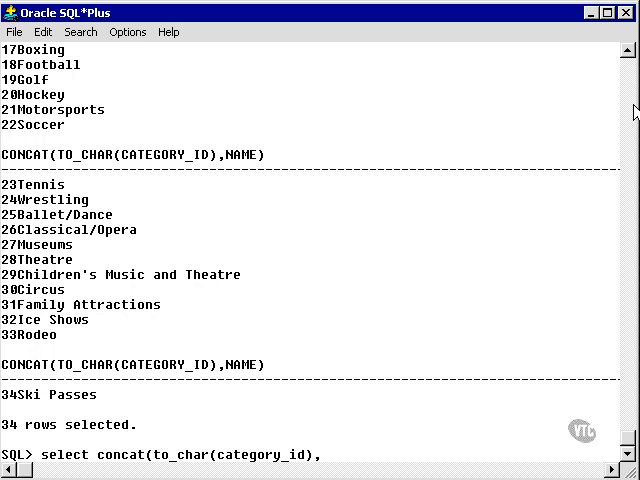
type("','")
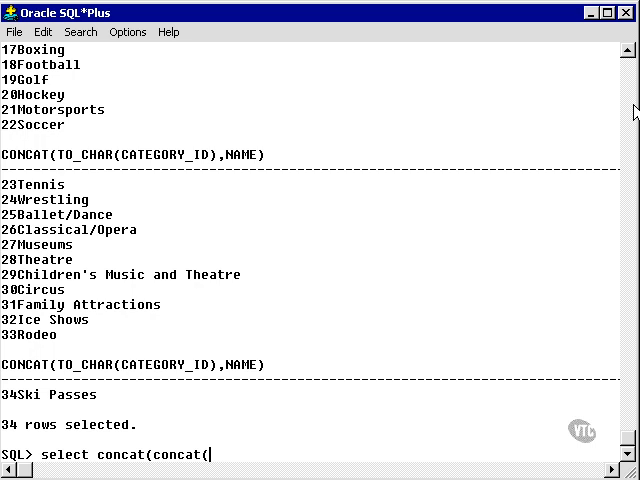
Complete the nested concat(concat(to_char(category_id),','),name) from category; without running it.
type("to_char(")
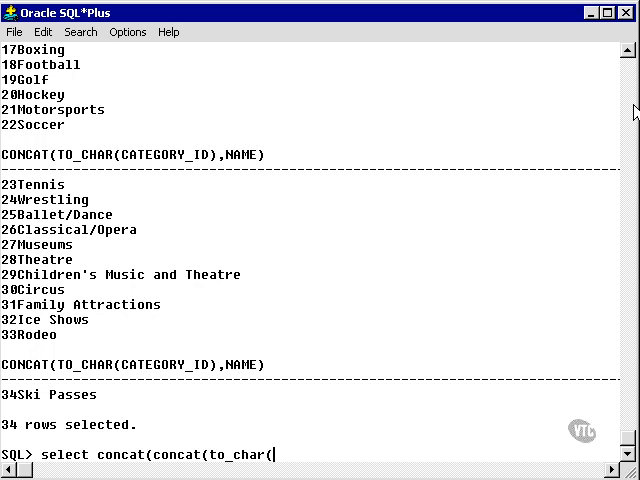
type("category_id")
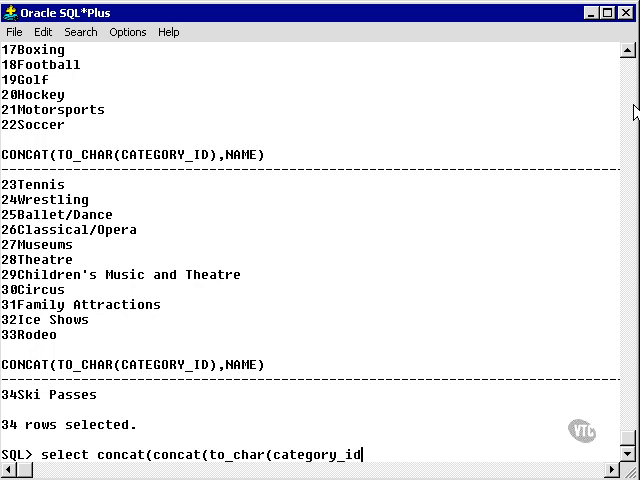
type(")")
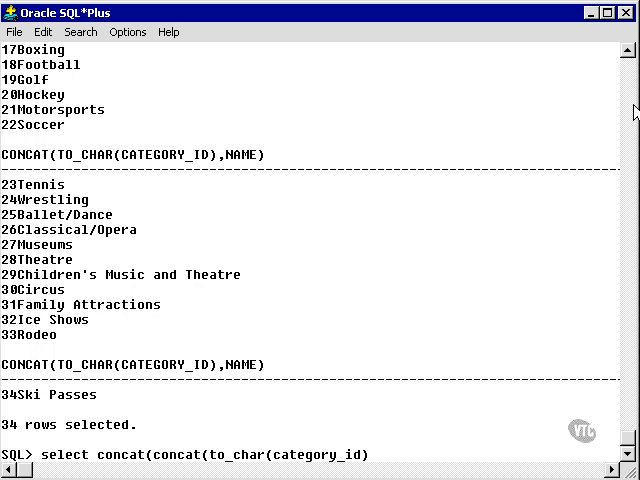
type(",")
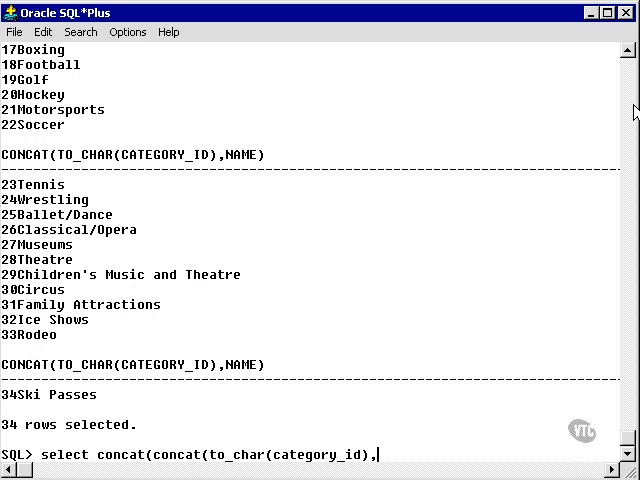
type("','")
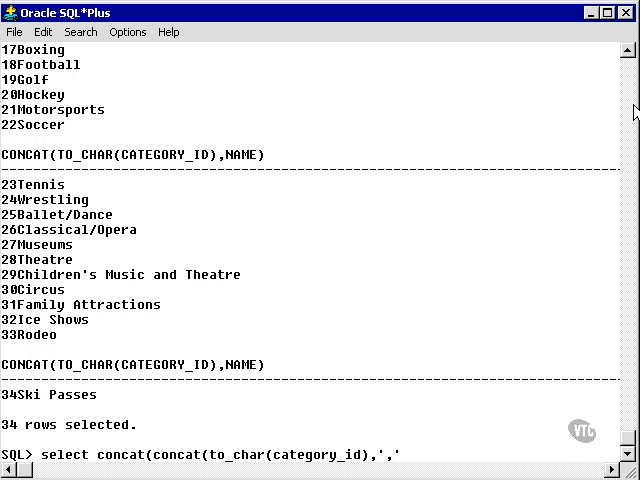
type("),")
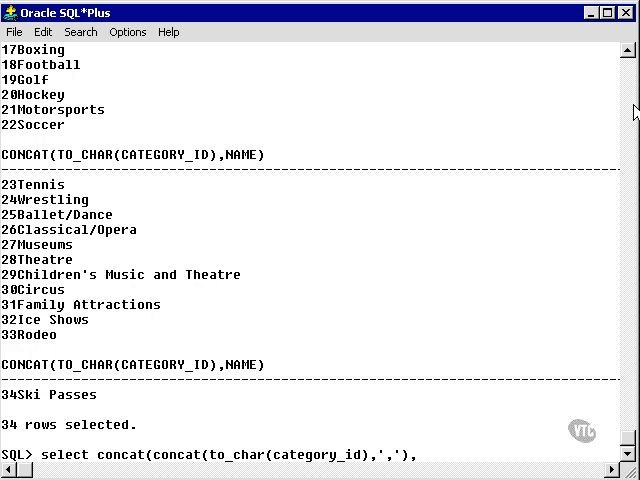
type("name)")
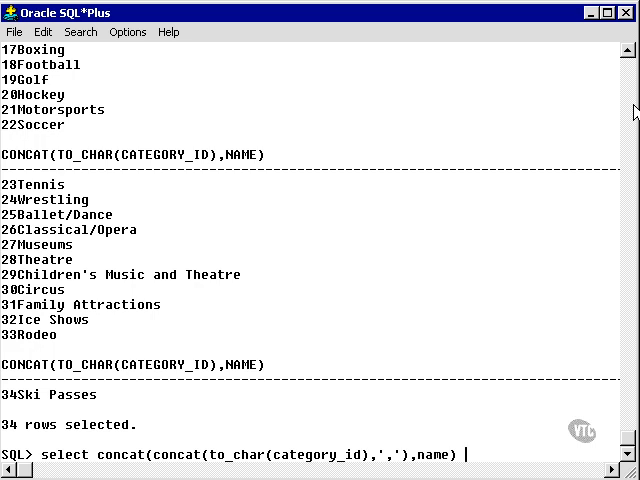
type("from category")
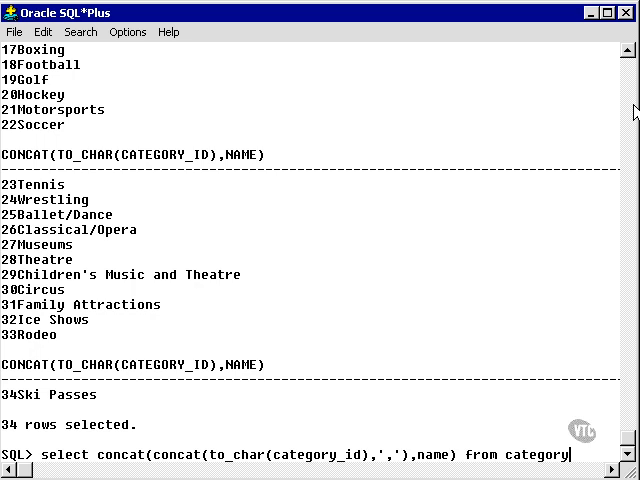
type(";")
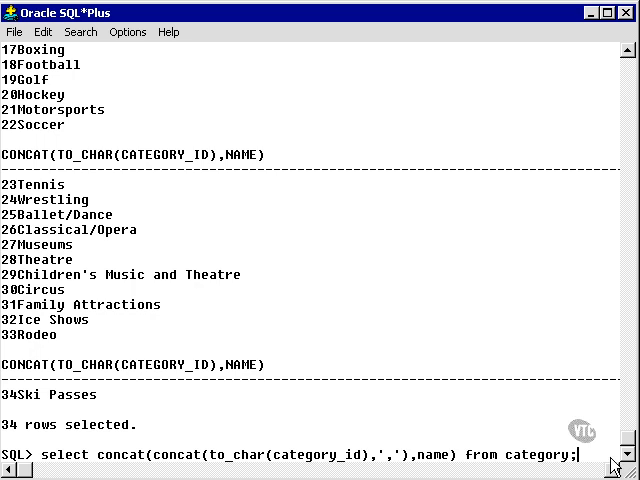
triple_click(300, 456)
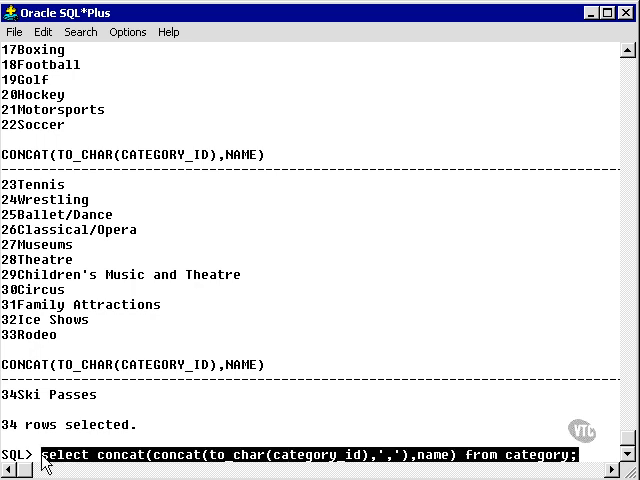
Run the nested CONCAT query, returning 34 rows like 34,Ski Passes.
key("Return")
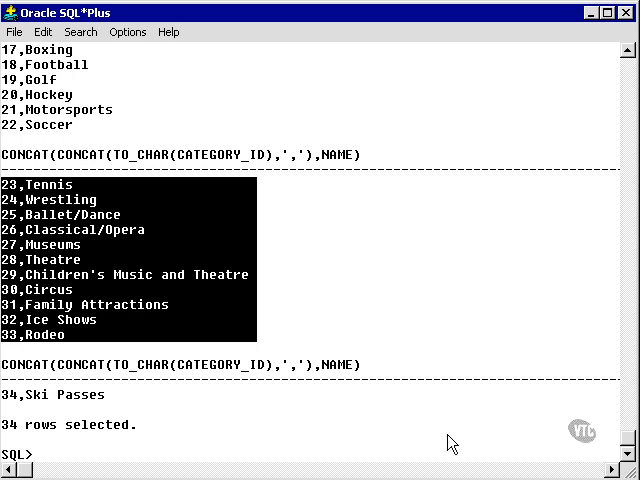
type("select t")
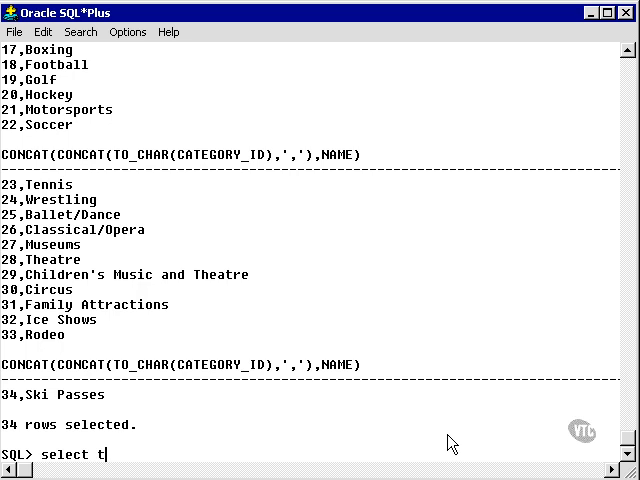
type("ca")
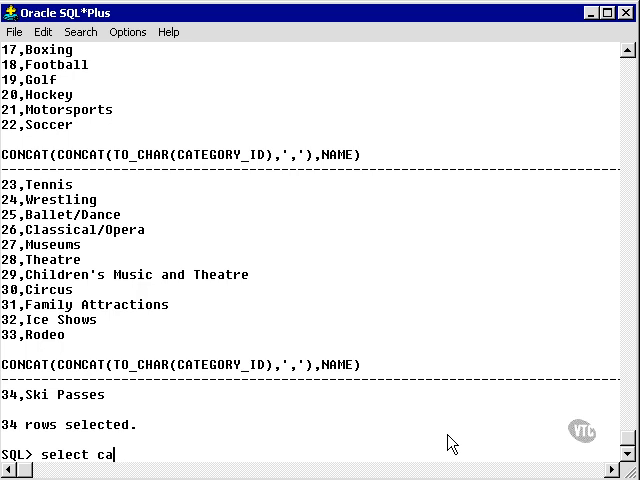
type("tegory_i")
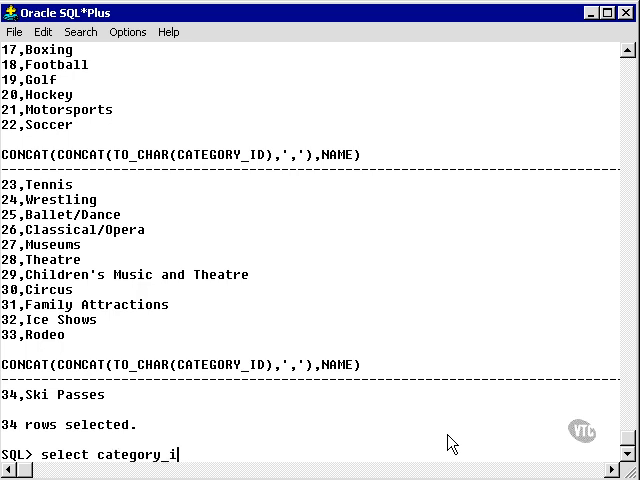
type("d||'")
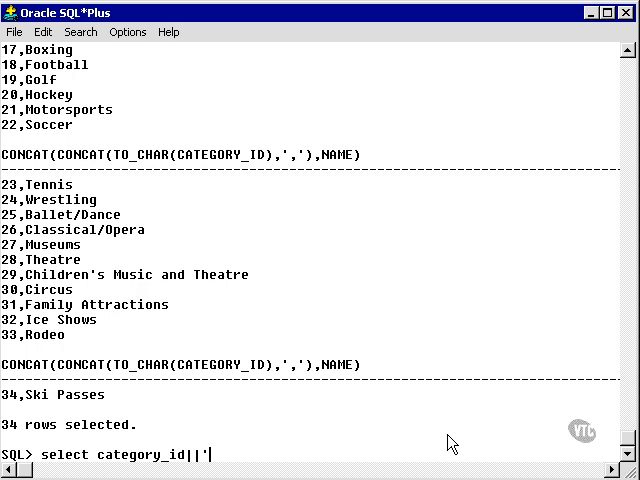
type(",")
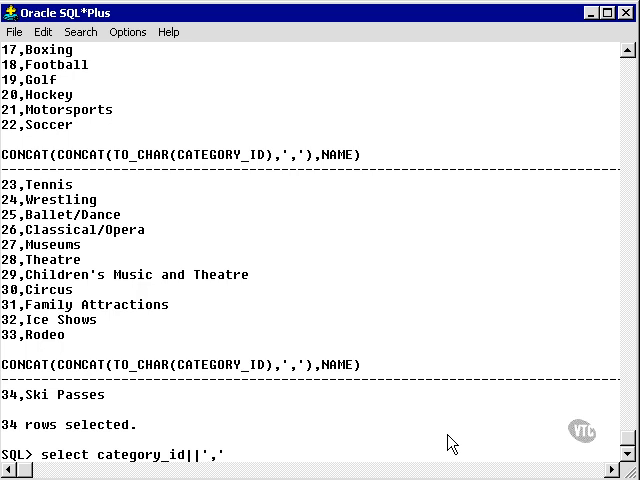
Run select category_id||','||name from category, giving the same comma-joined 34 rows.
type("||name from ca")
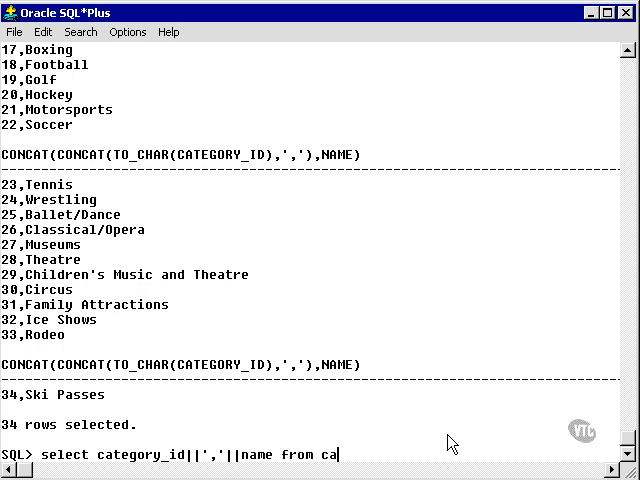
type("tegory")
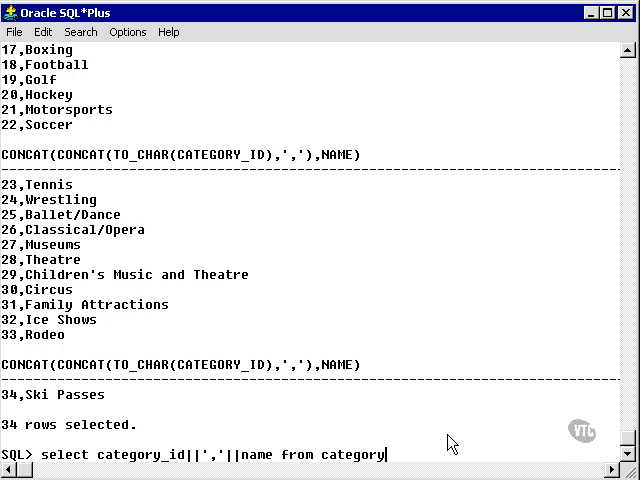
type(";")
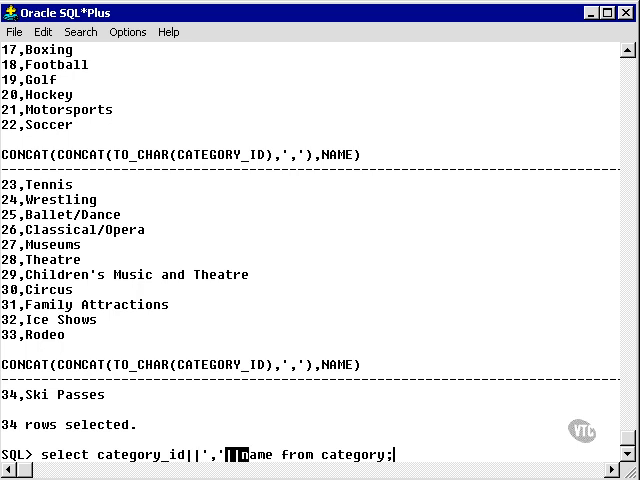
mouse_move(220, 472)
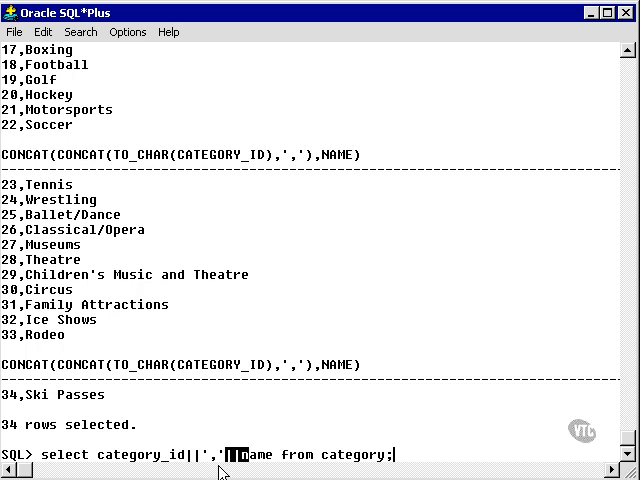
mouse_move(184, 468)
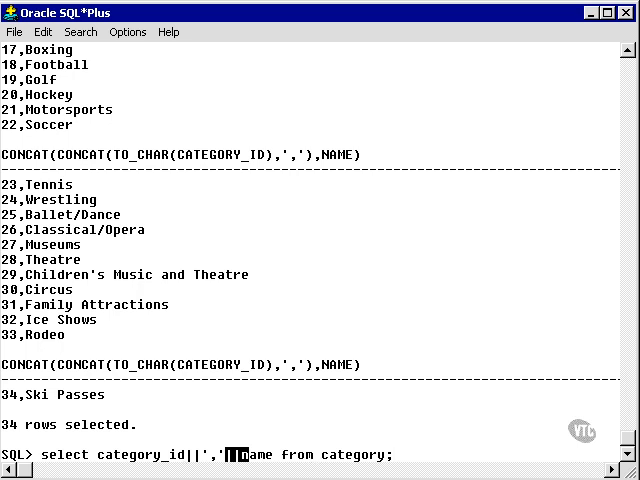
key("Return")
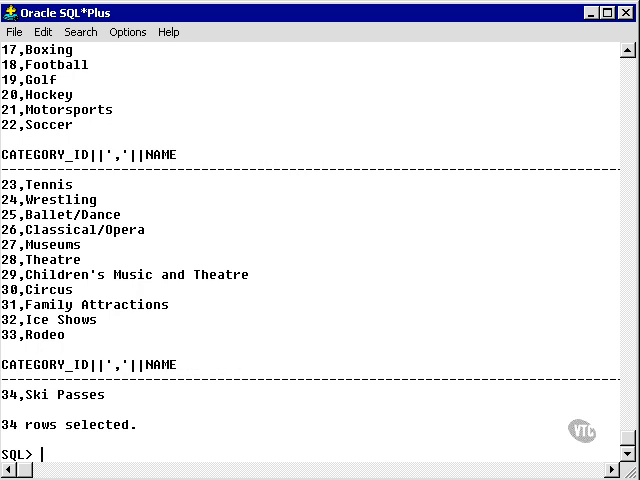